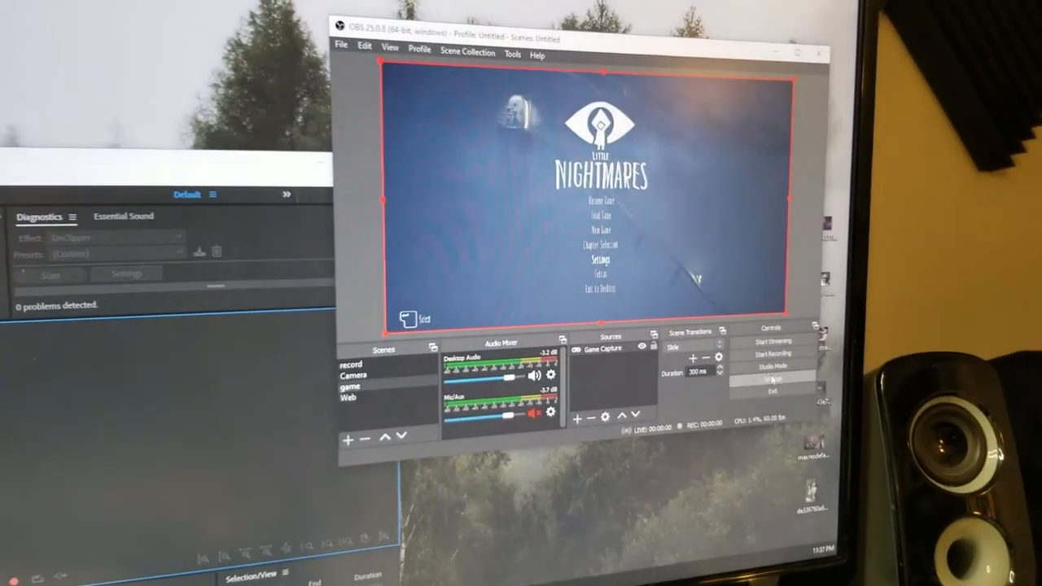
Show the advanced Output settings' Recording section with the recording path, mp4 format and NVENC.
left_click(772, 378)
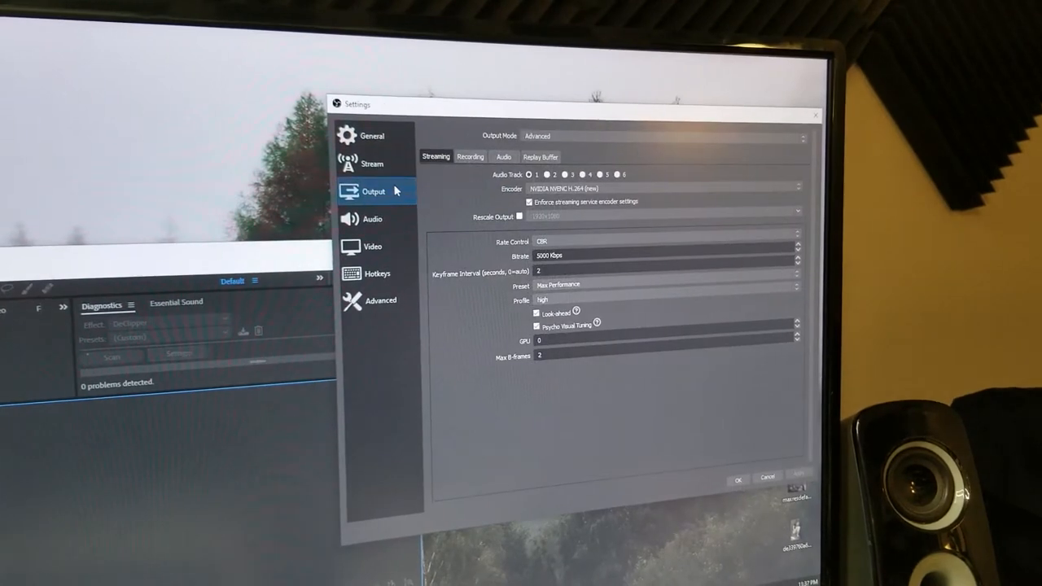
left_click(469, 156)
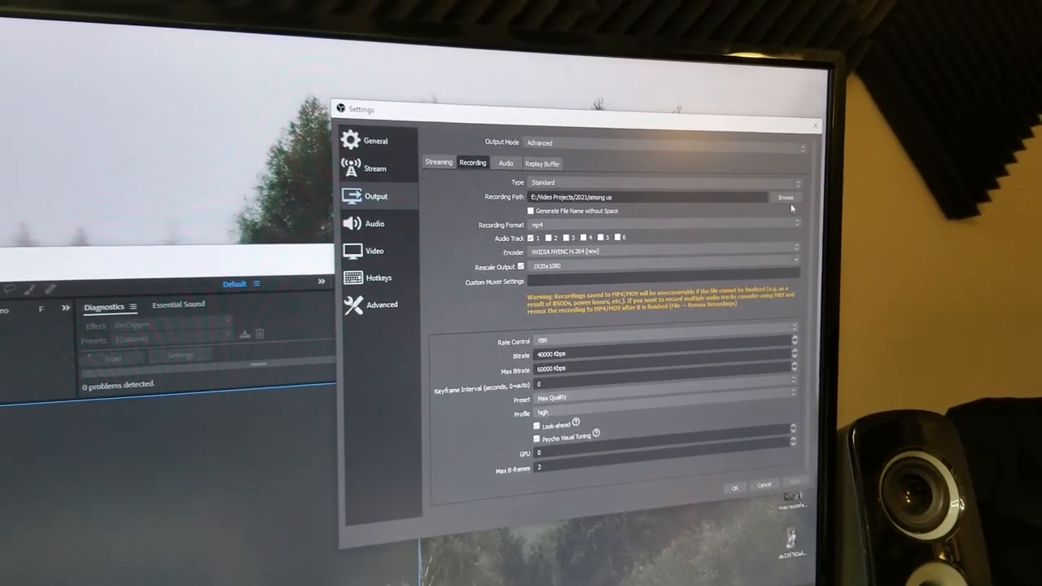
Browse the recording path to Video Projects\2021\Little nightmares 1\1 and select that folder.
left_click(784, 197)
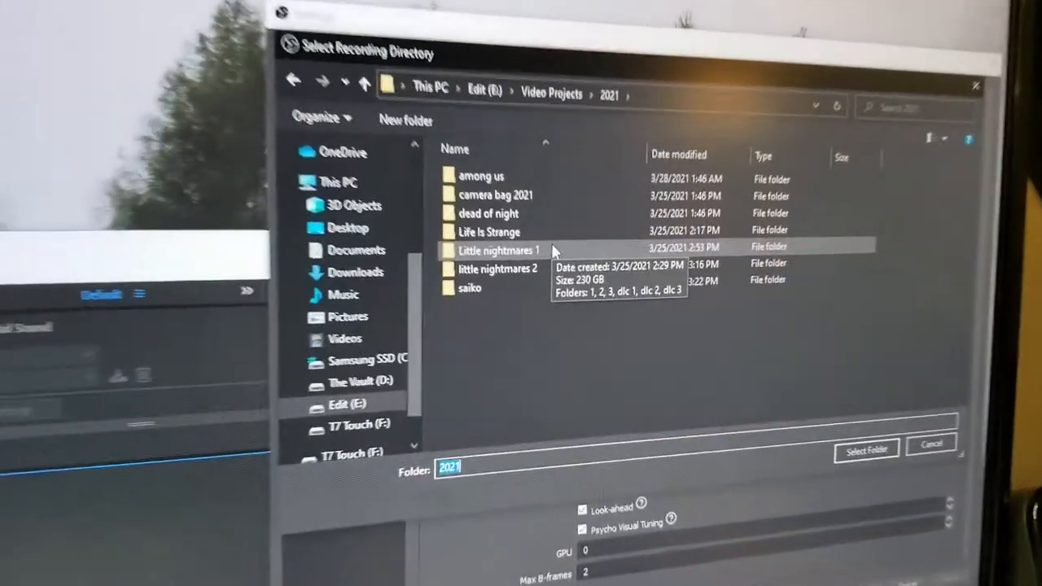
double_click(501, 250)
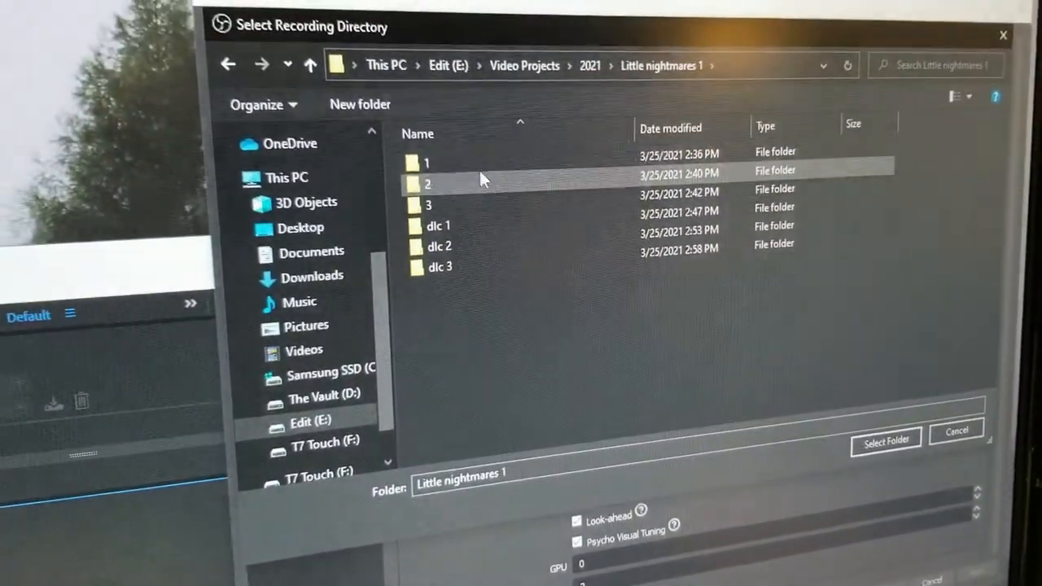
double_click(426, 162)
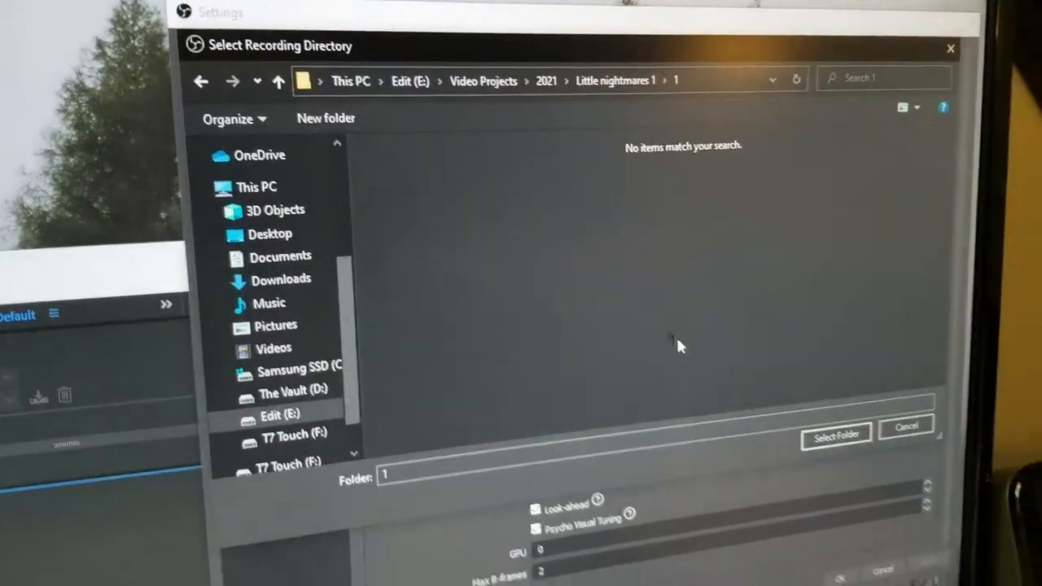
left_click(835, 433)
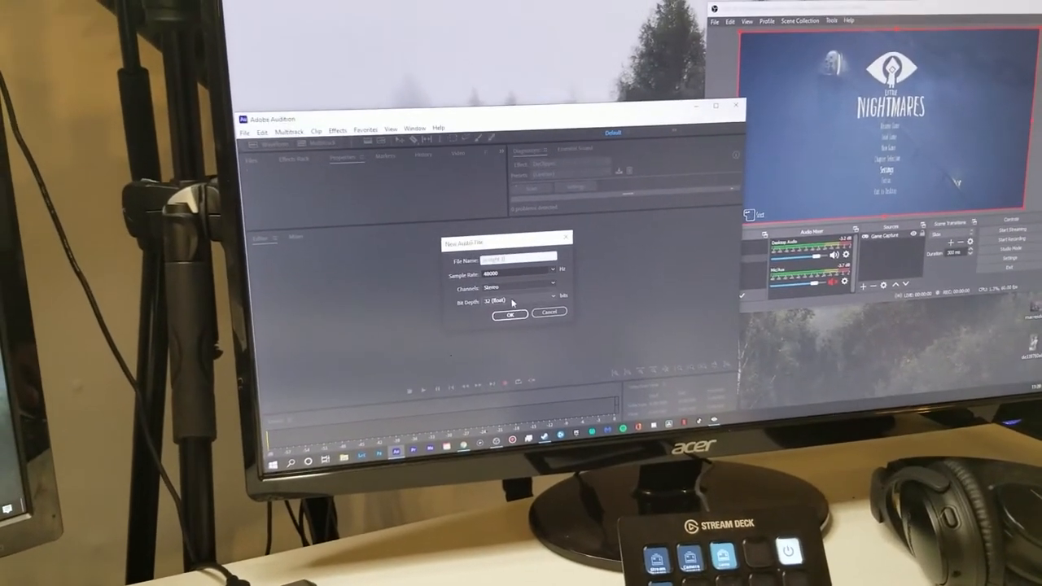
Confirm the New Audio File dialog with default settings, opening a blank waveform.
left_click(508, 313)
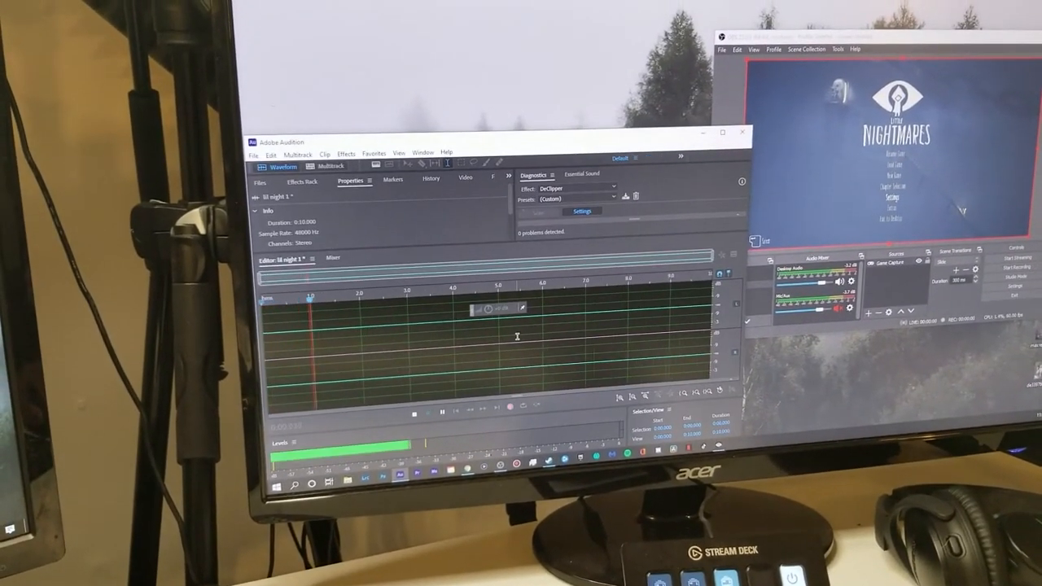